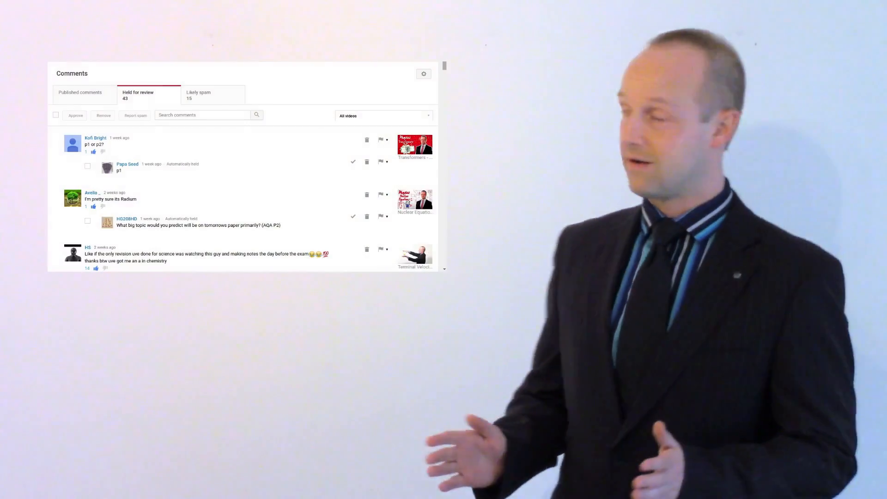
pyautogui.scroll(-3)
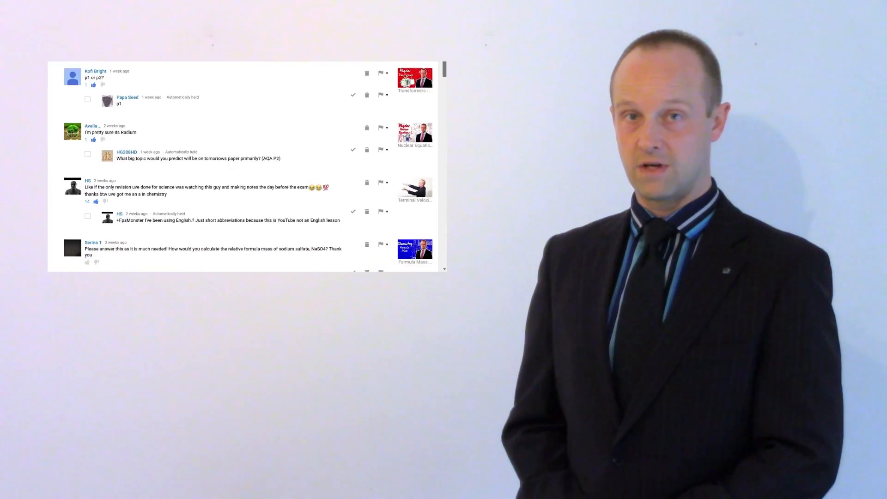
pyautogui.scroll(-3)
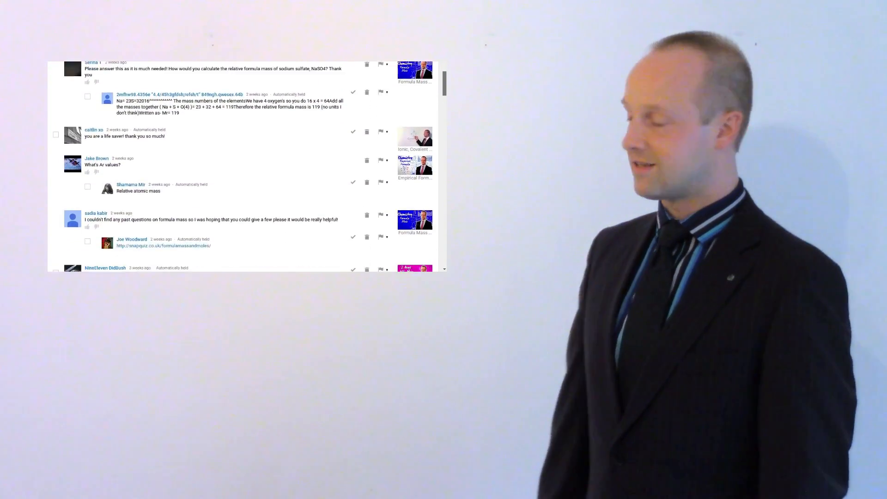
pyautogui.scroll(-3)
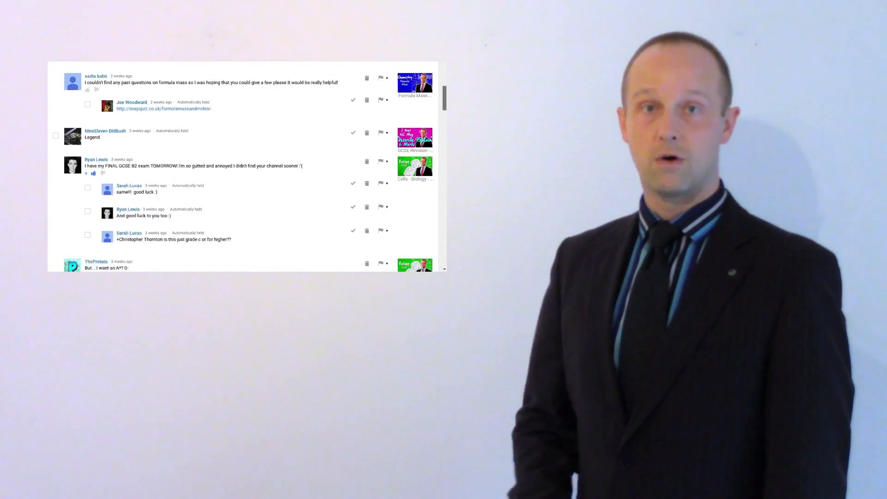
pyautogui.scroll(-3)
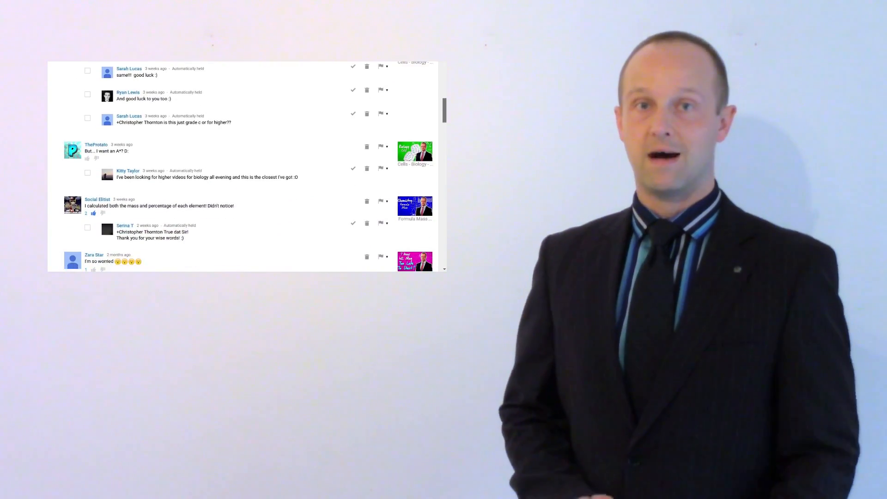
pyautogui.scroll(-3)
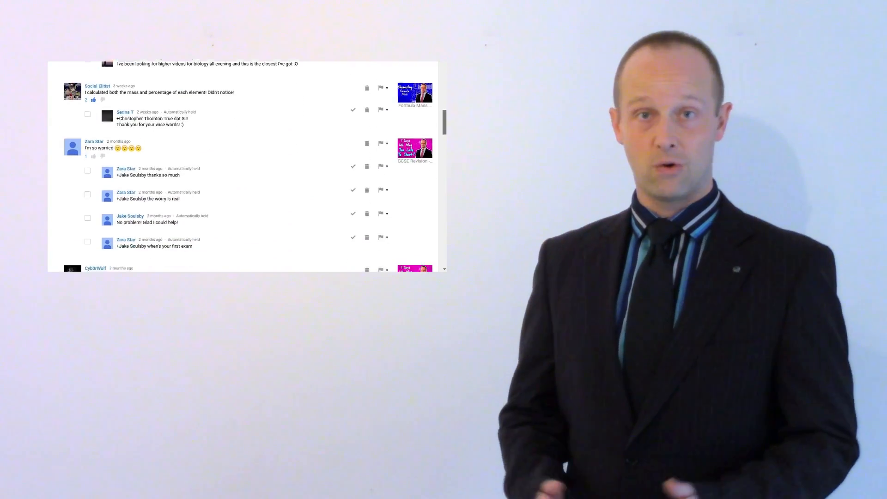
pyautogui.scroll(-3)
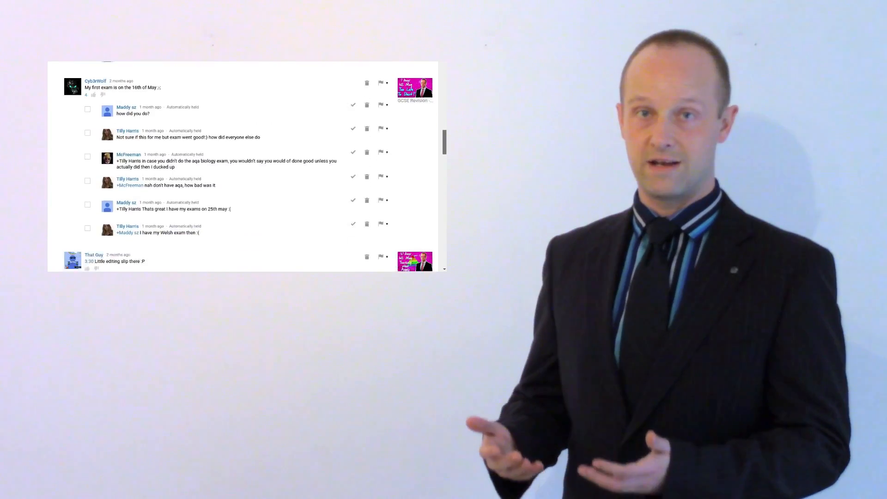
pyautogui.scroll(-3)
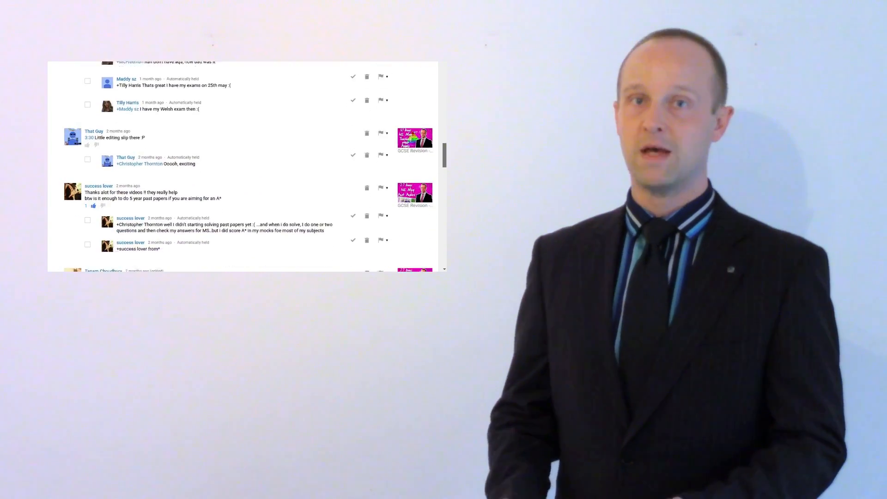
pyautogui.scroll(-3)
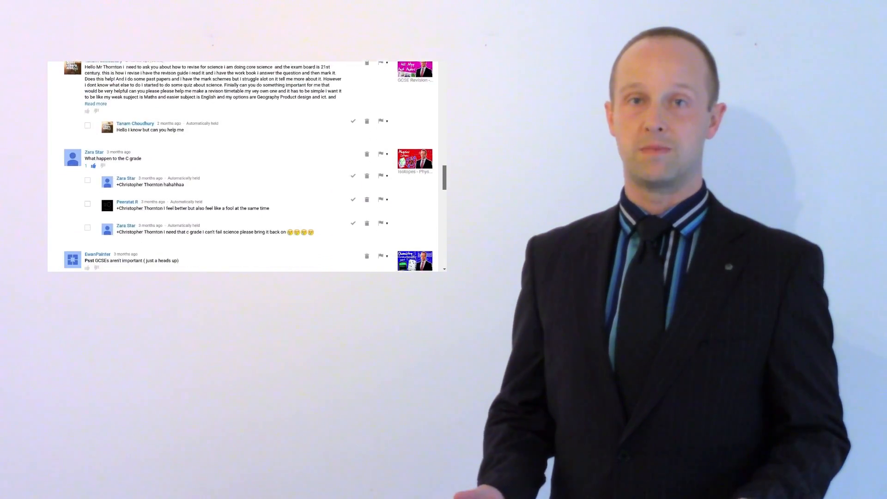
pyautogui.scroll(-3)
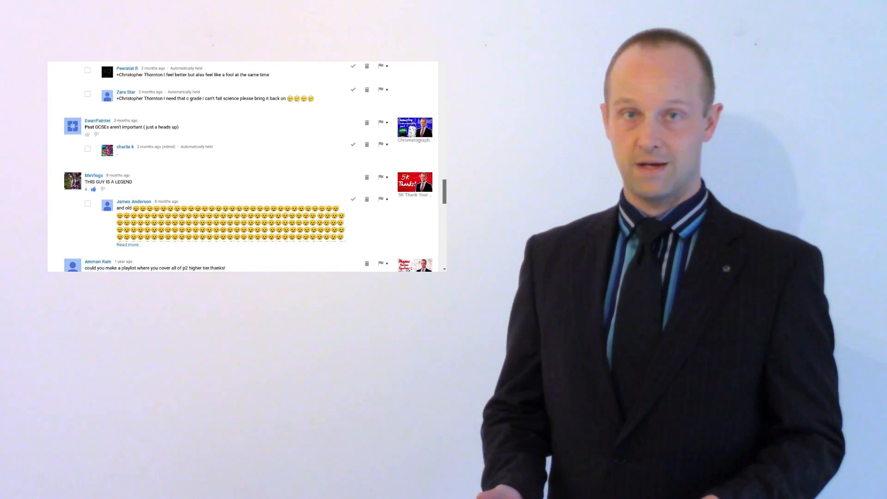
pyautogui.scroll(-3)
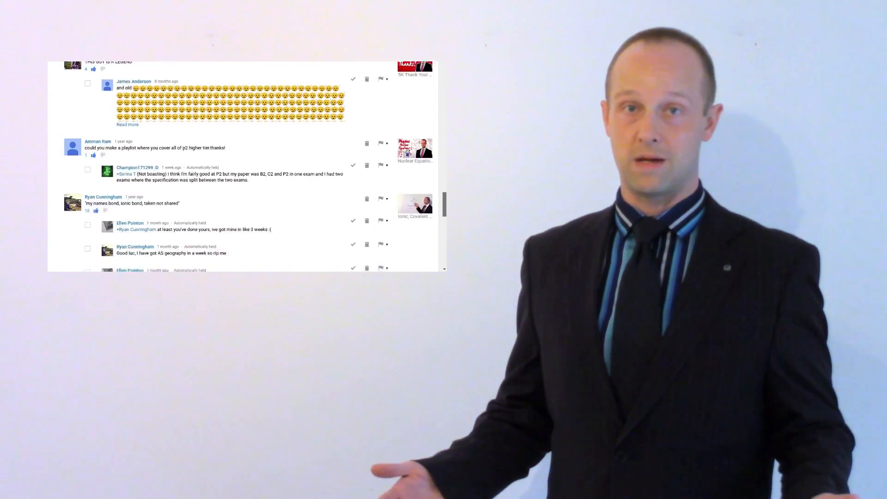
pyautogui.scroll(-3)
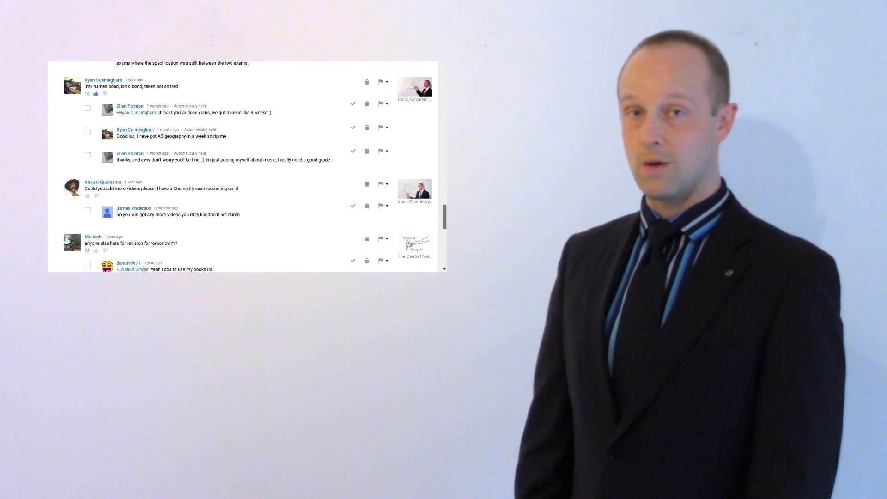
pyautogui.scroll(-3)
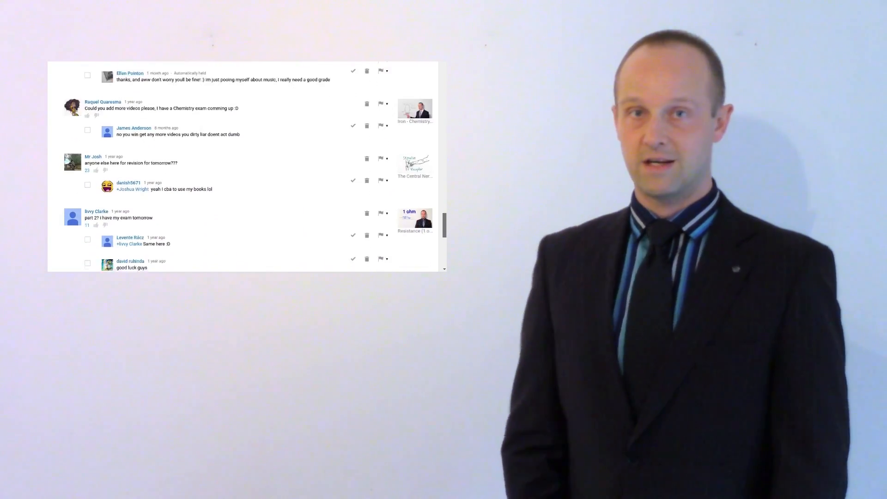
pyautogui.scroll(-3)
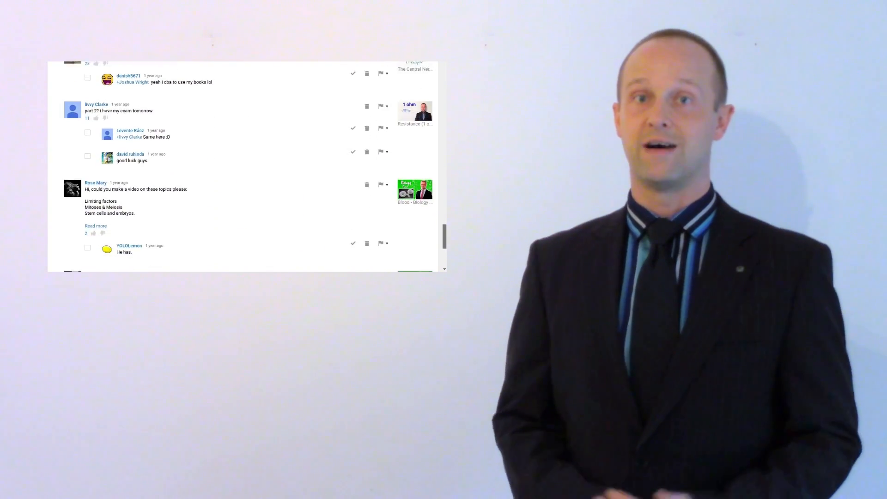
pyautogui.scroll(-3)
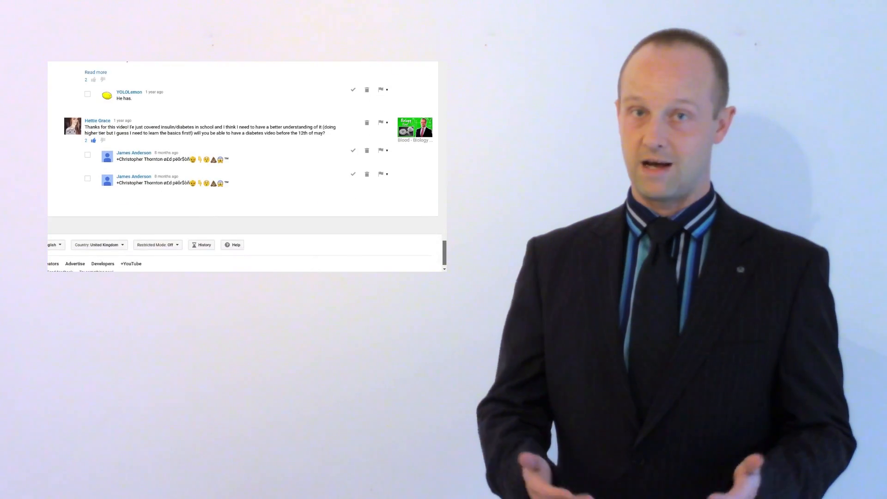
pyautogui.scroll(3)
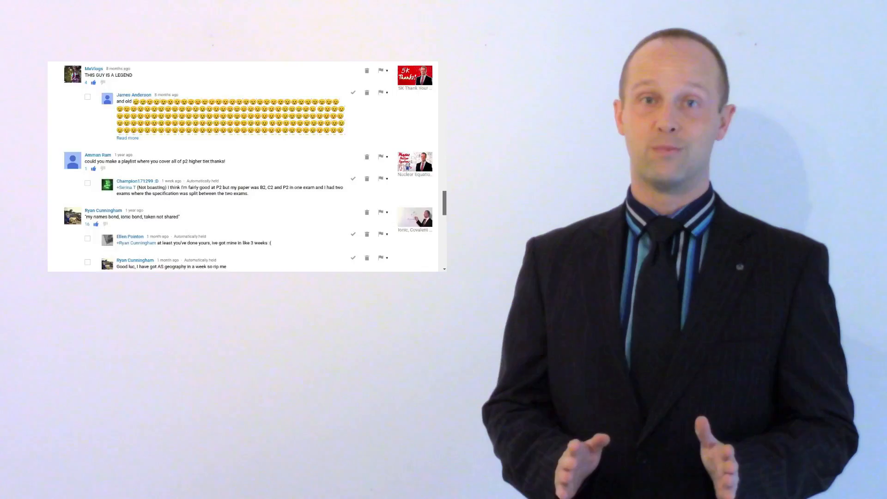
pyautogui.scroll(-3)
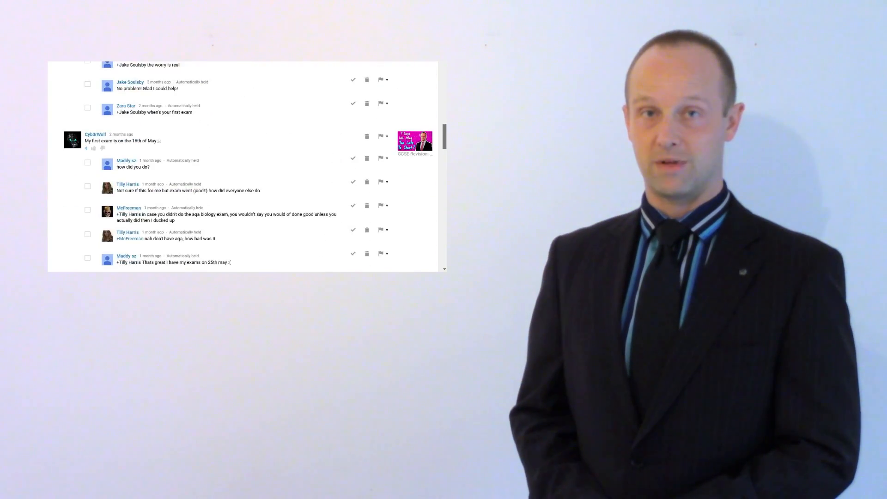